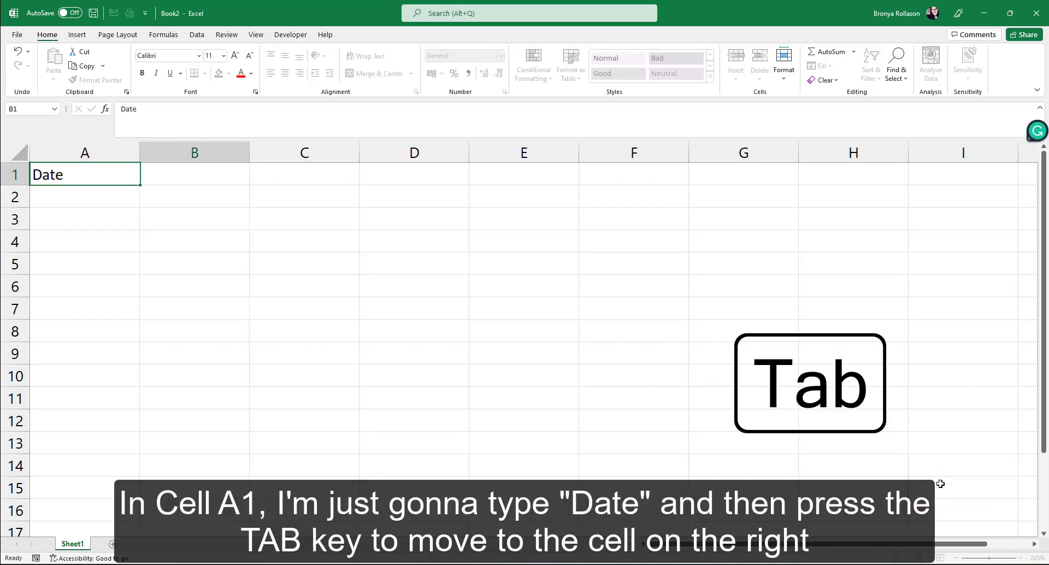
# Label A1 'Date' and insert today's date 31/05/2022 in B1 with Ctrl+;.
pyautogui.press('Tab')
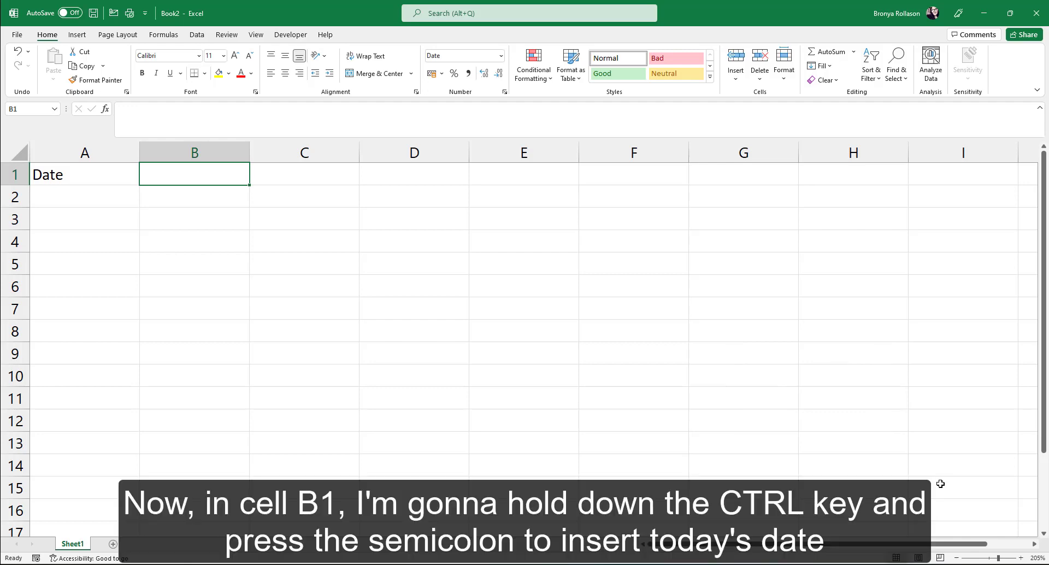
pyautogui.press('ctrl+;')
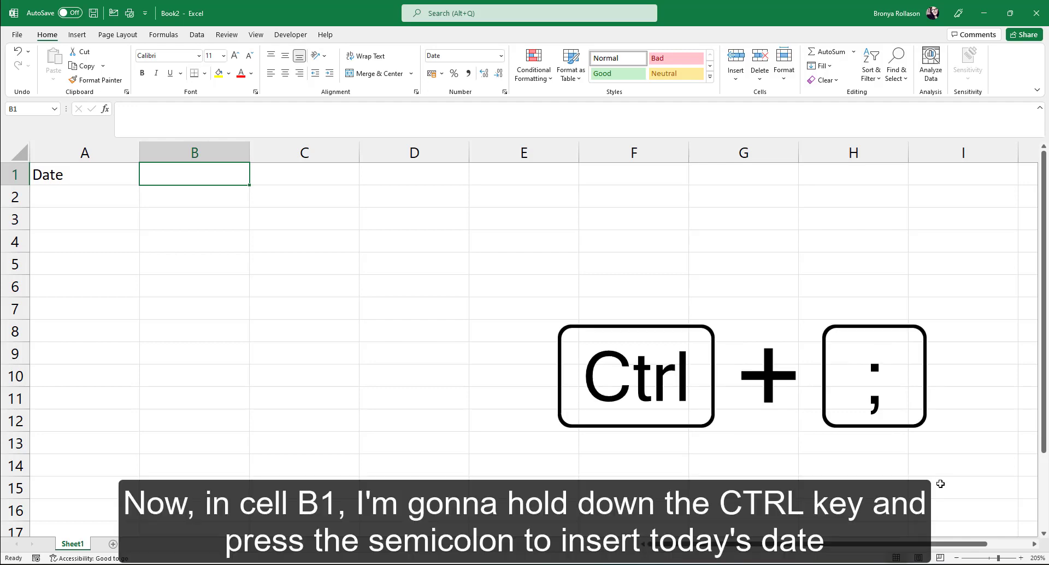
pyautogui.press('ctrl+;')
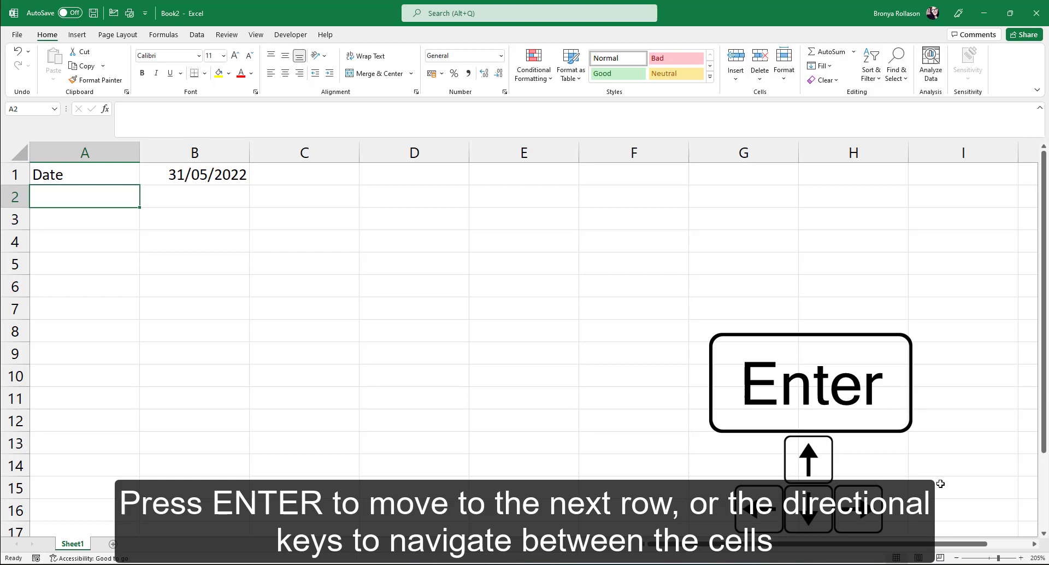
pyautogui.press('enter')
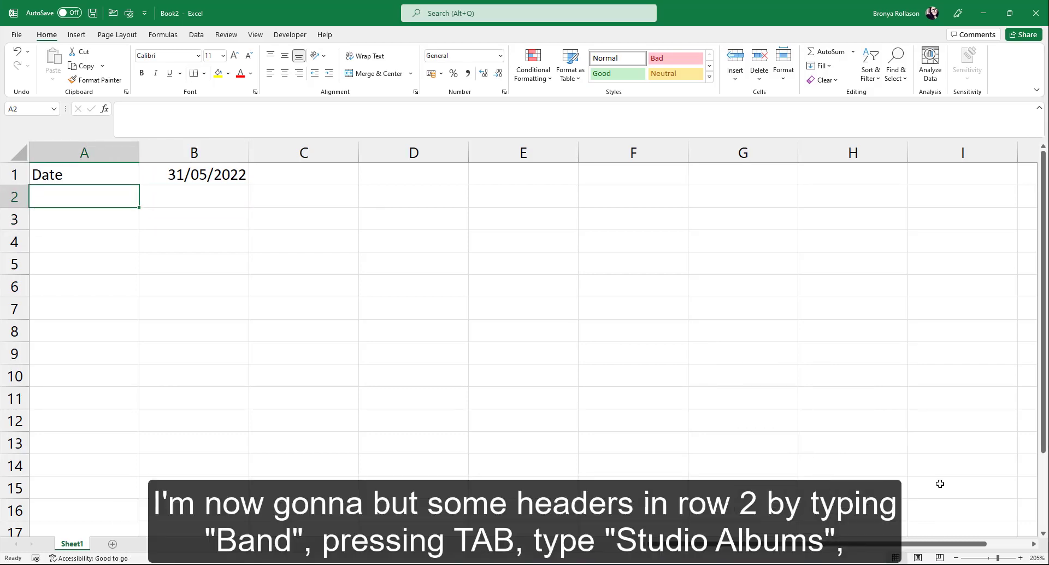
# Enter Band, Studio Albums, Live Albums headers and four bands with album counts in rows 3-6.
pyautogui.write('Band')
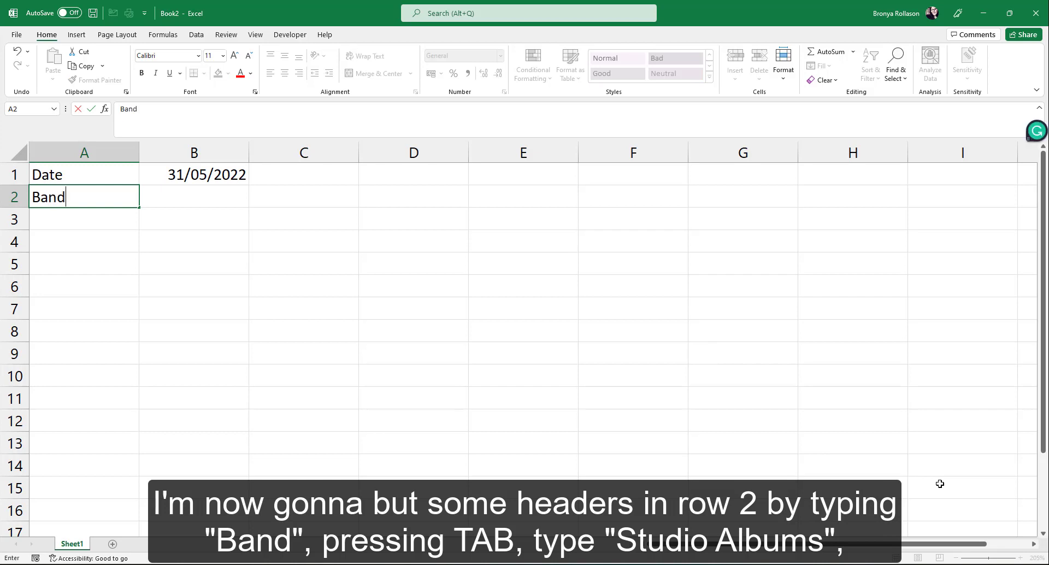
pyautogui.write('Studio Albums')
pyautogui.click(304, 197)
pyautogui.write('Live Albums')
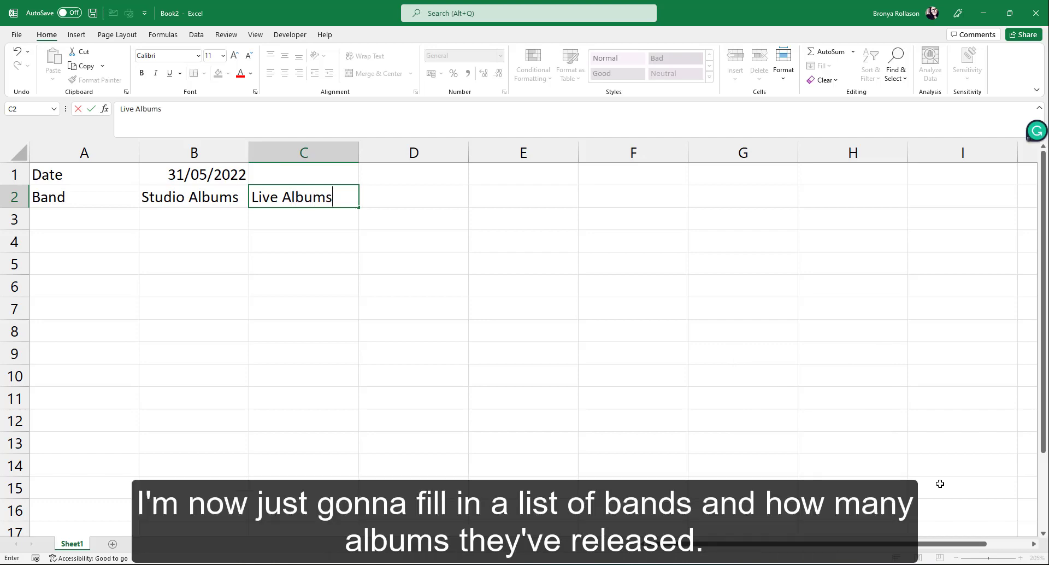
pyautogui.write('4')
pyautogui.click(304, 264)
pyautogui.write('3')
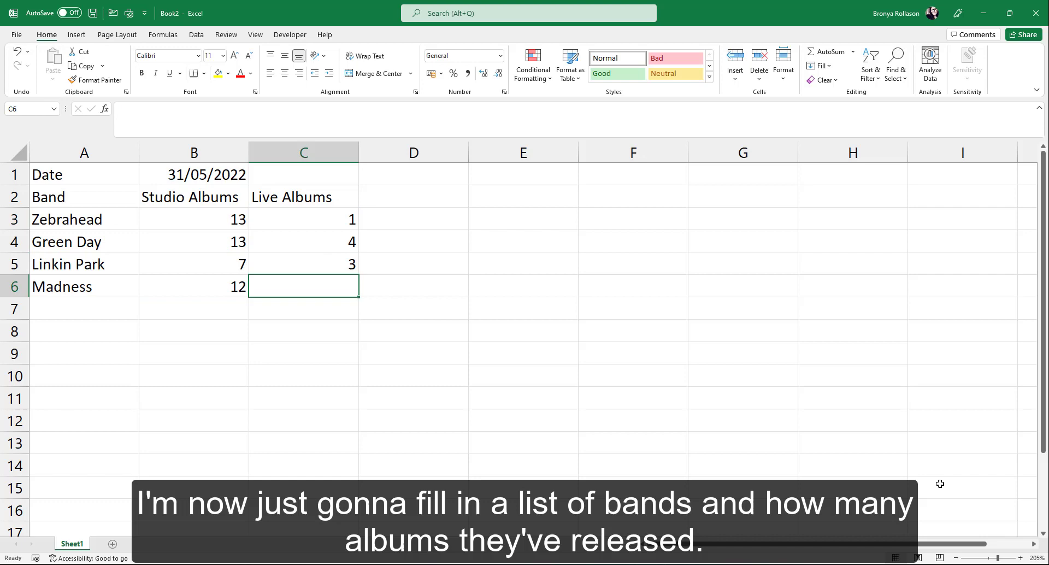
pyautogui.write('2')
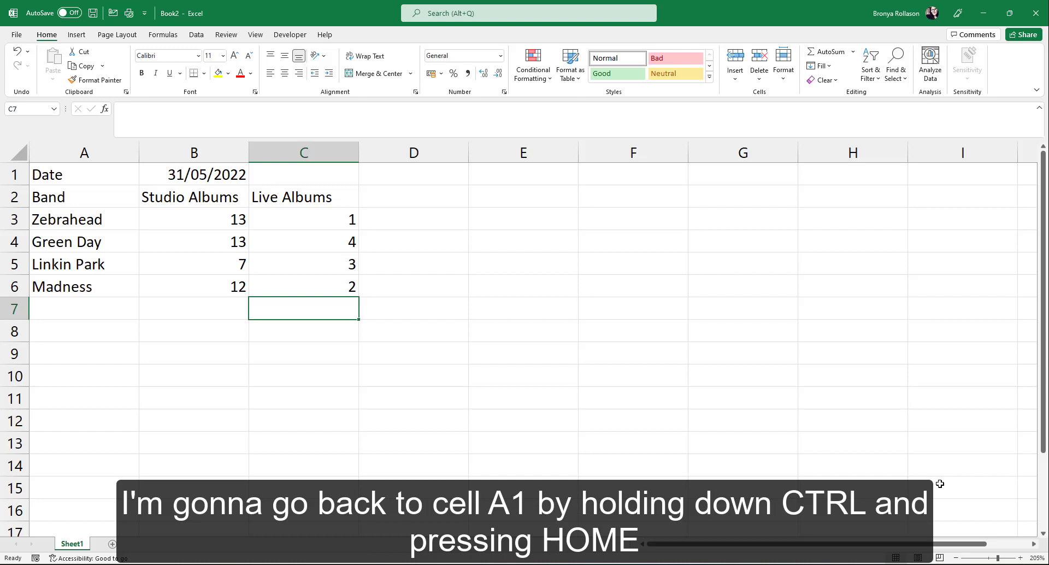
# Return to A1 and move down to the table's first cell A2.
pyautogui.press('ctrl+Home')
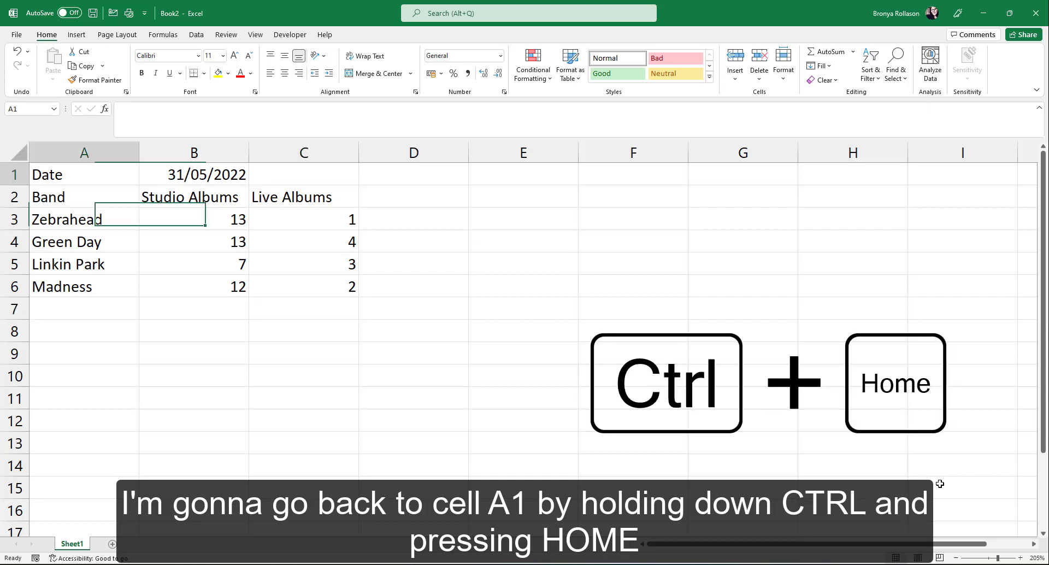
pyautogui.press('ctrl+home')
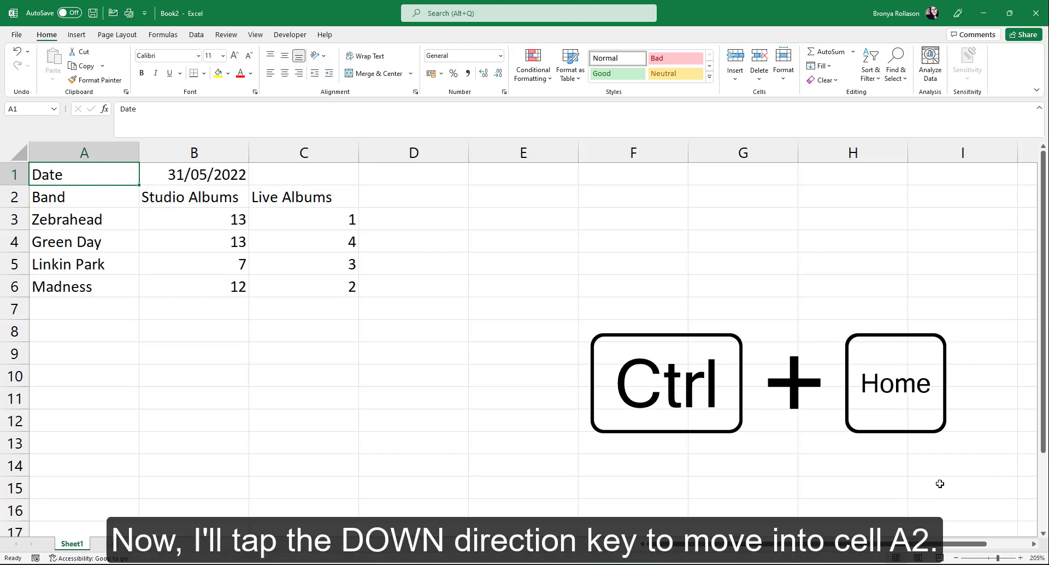
pyautogui.press('Down')
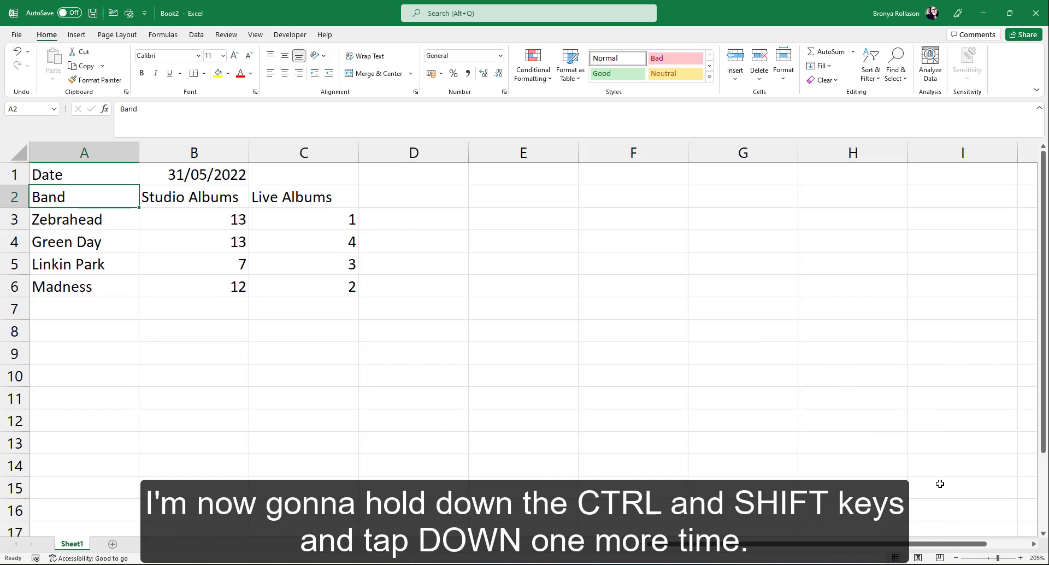
# Extend the selection down to row 6 and across to column C, covering A2:C6.
pyautogui.press('ctrl+shift+down')
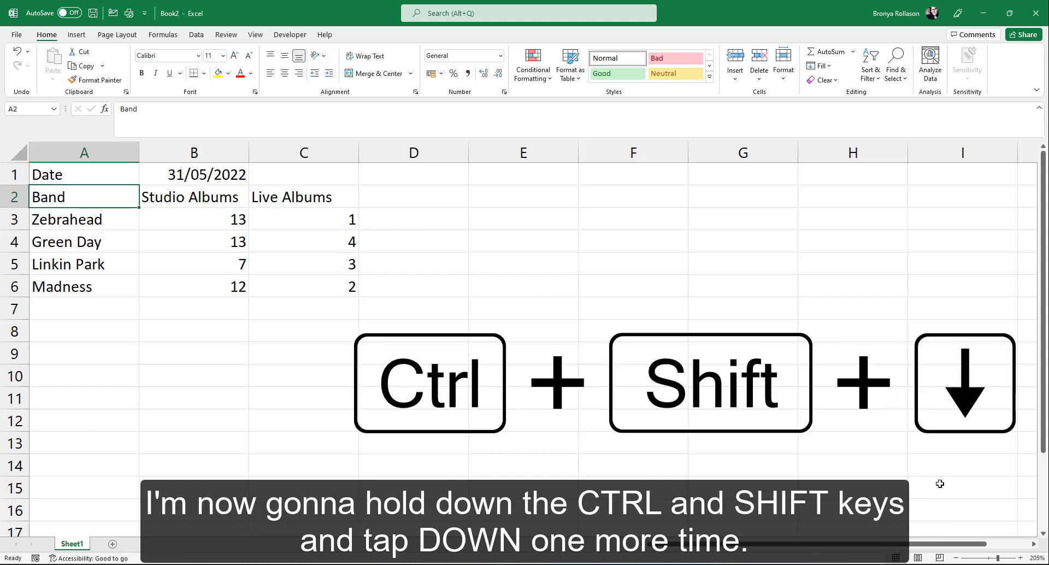
pyautogui.press('ctrl+shift+down')
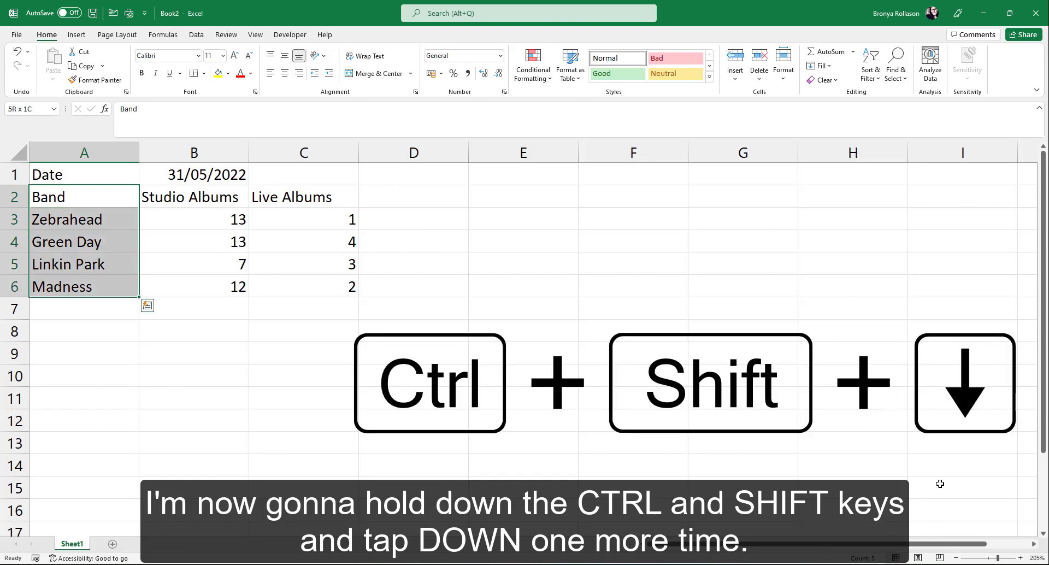
pyautogui.press('ctrl+shift+down')
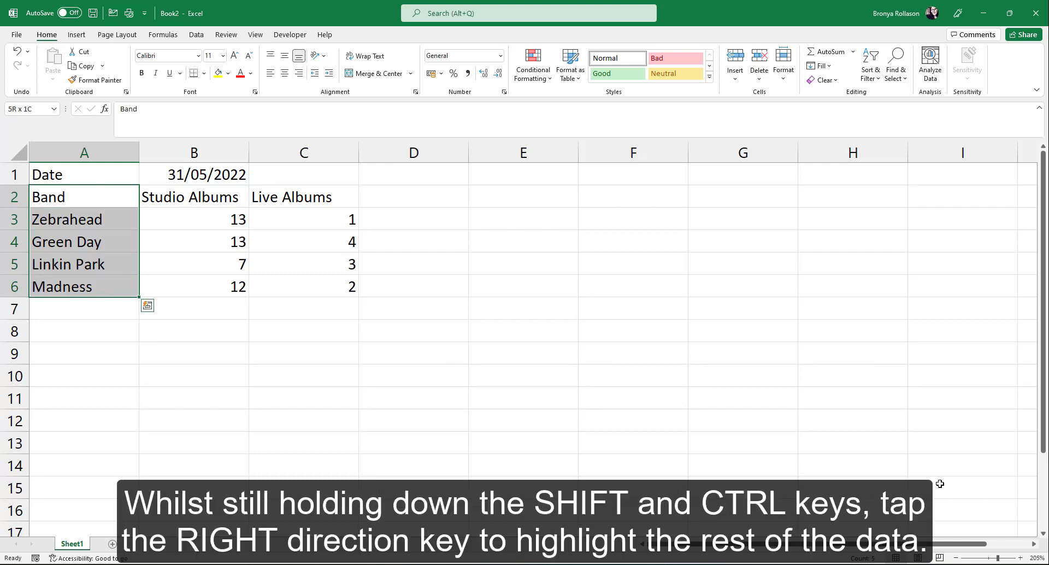
pyautogui.press('ctrl+shift+right')
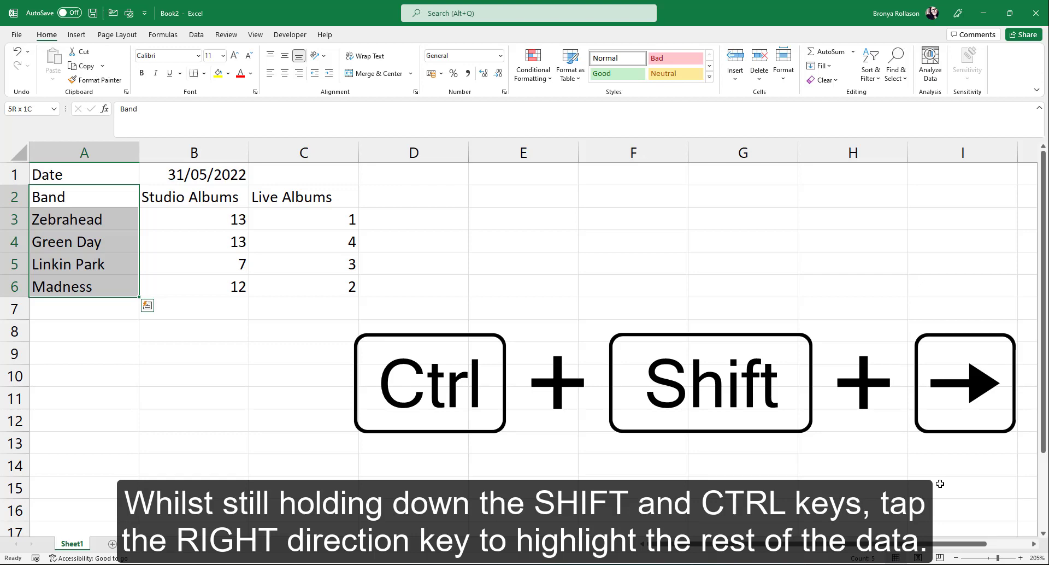
pyautogui.press('ctrl+shift+right')
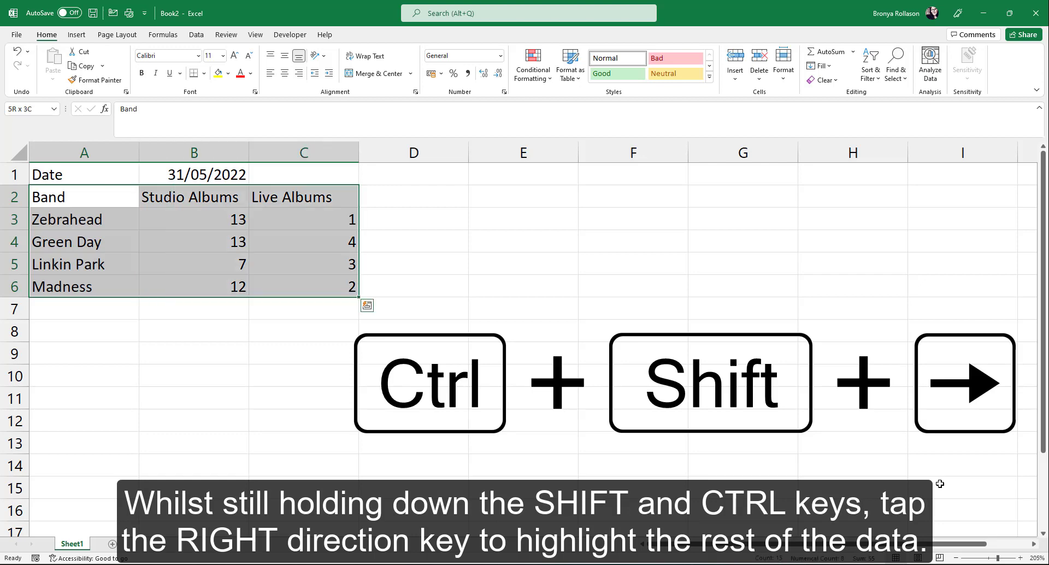
pyautogui.press('ctrl+shift+right')
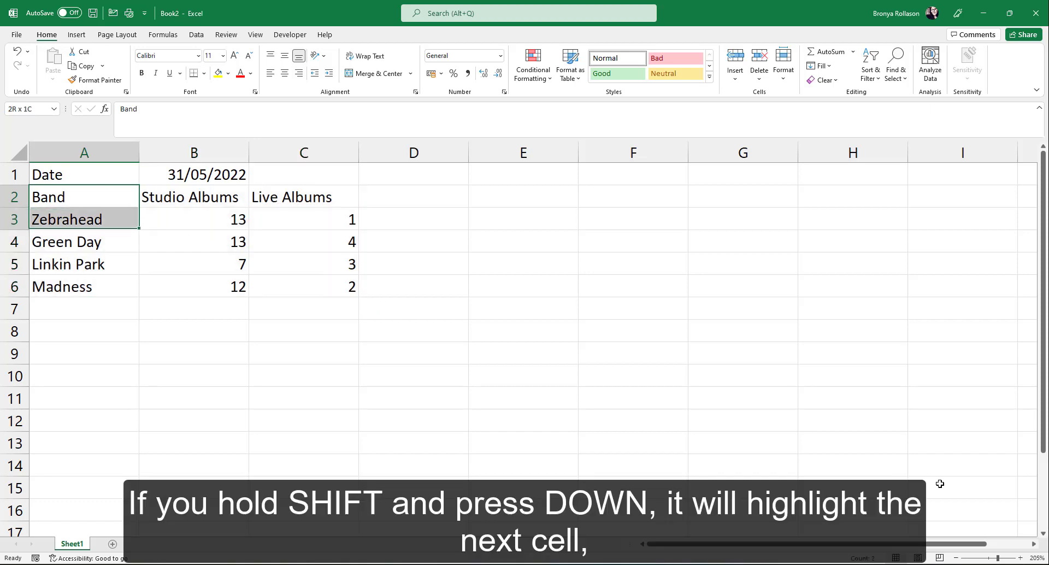
pyautogui.press('shift+down')
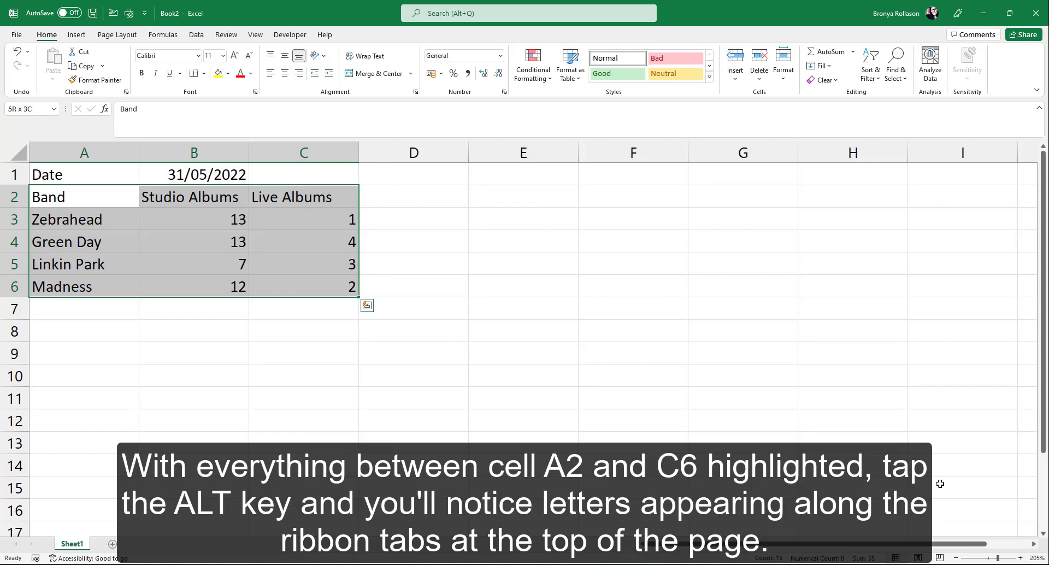
# Show KeyTips, switch to Insert with N and open the Column or Bar Chart choices.
pyautogui.press('alt')
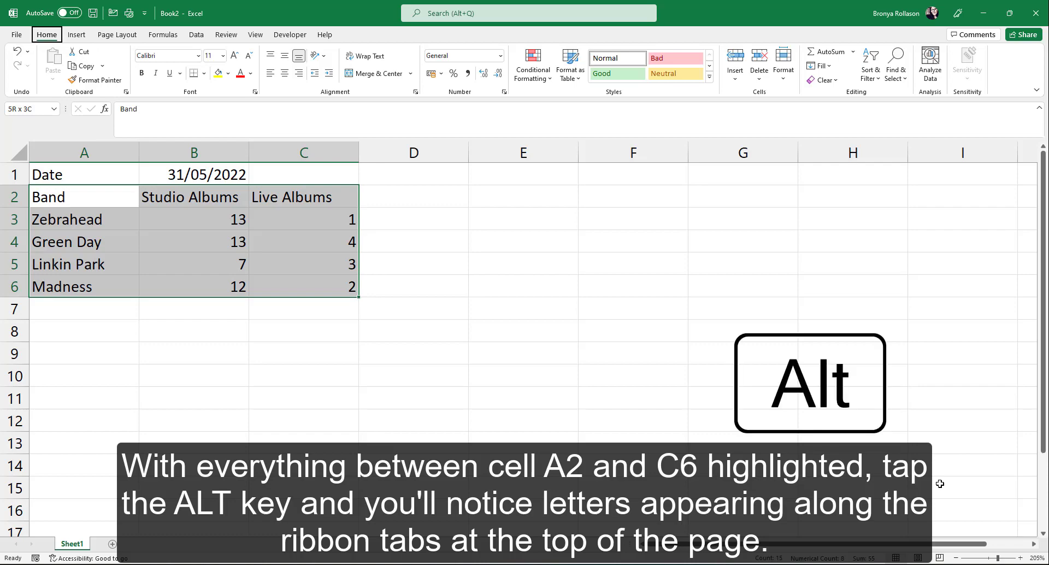
pyautogui.press('alt')
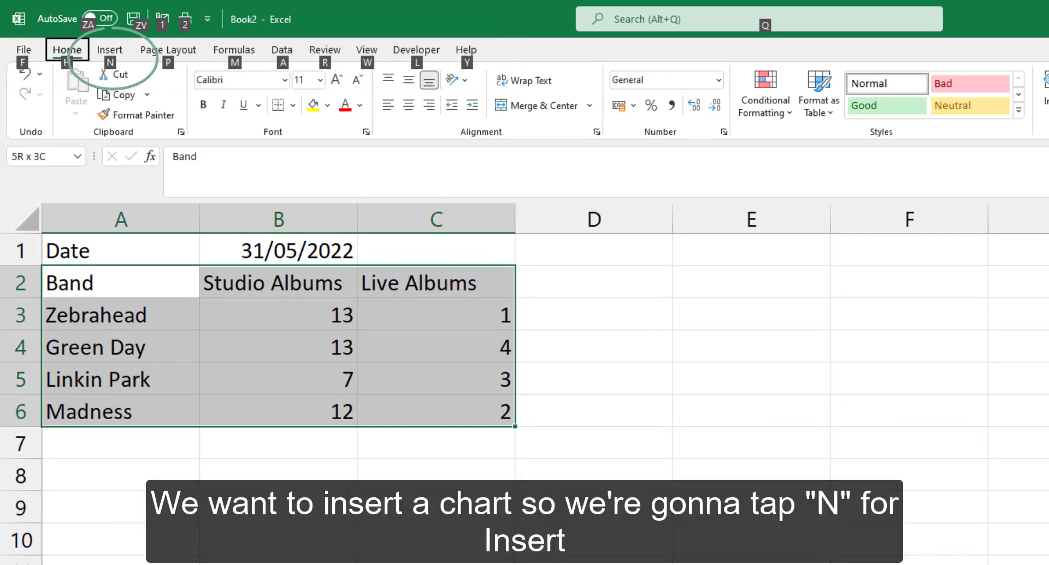
pyautogui.press('n')
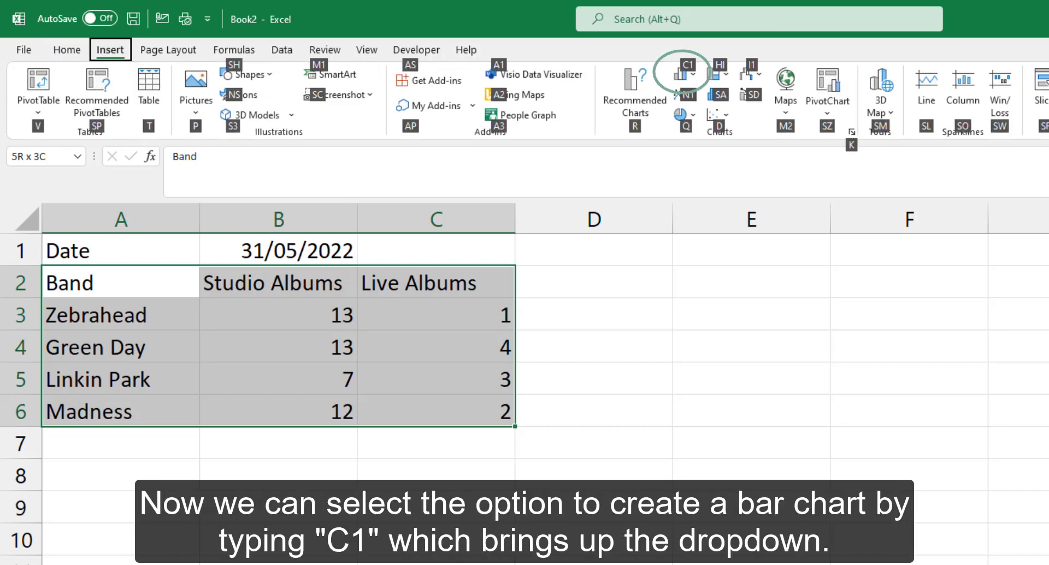
pyautogui.click(679, 74)
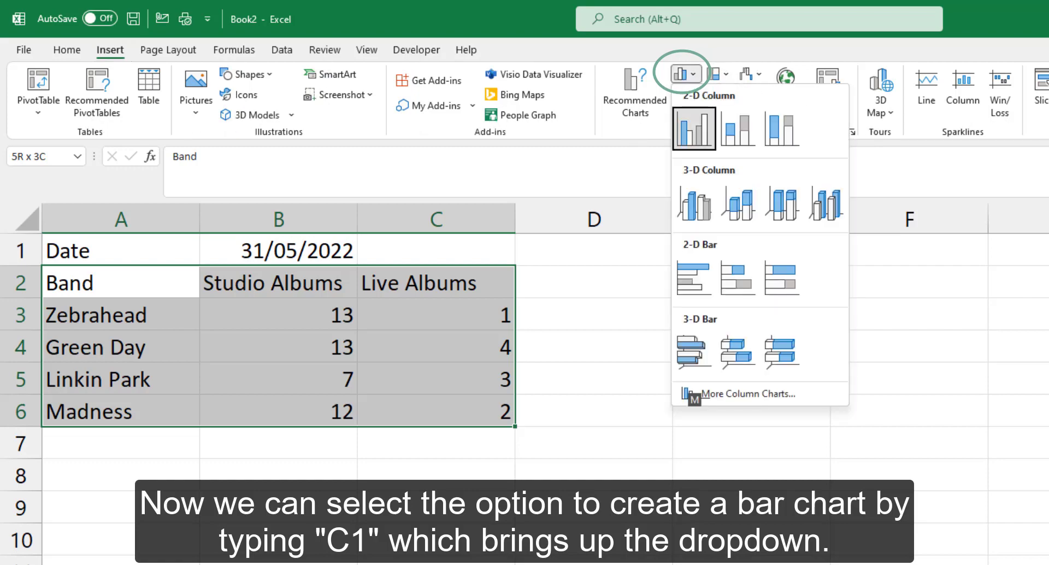